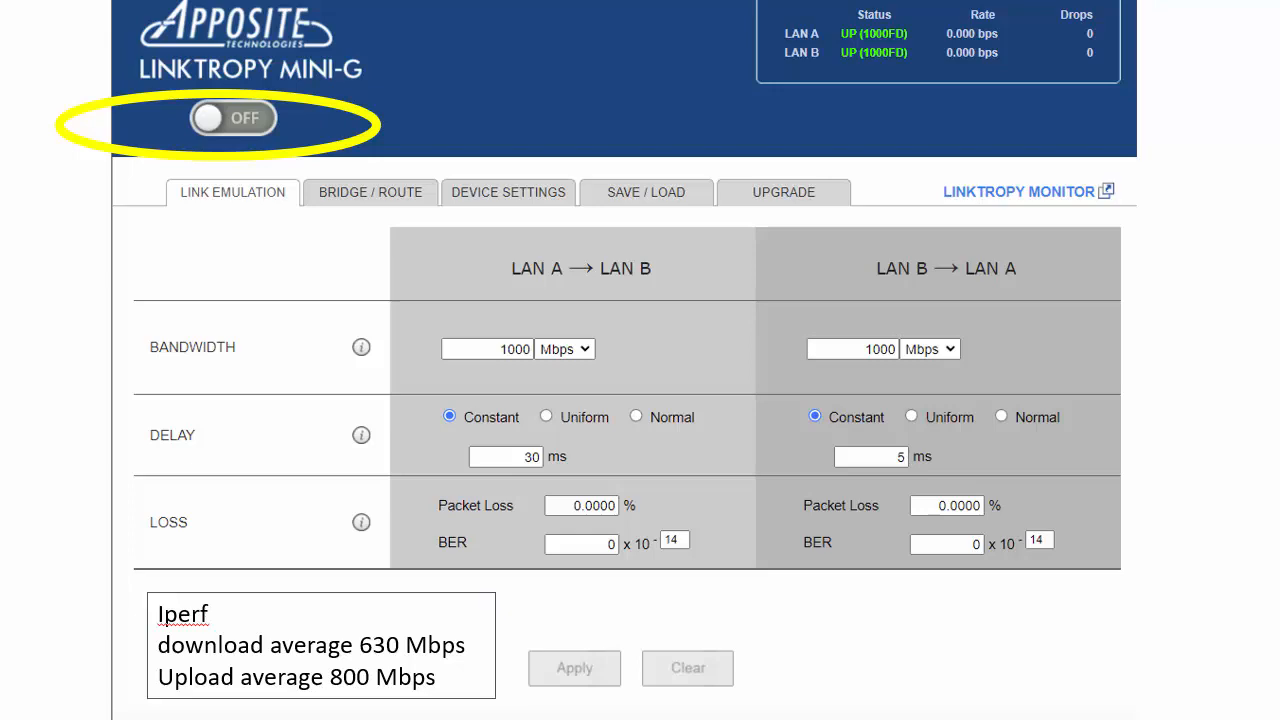
{"action": "mouse_move", "coordinate": [452, 312]}
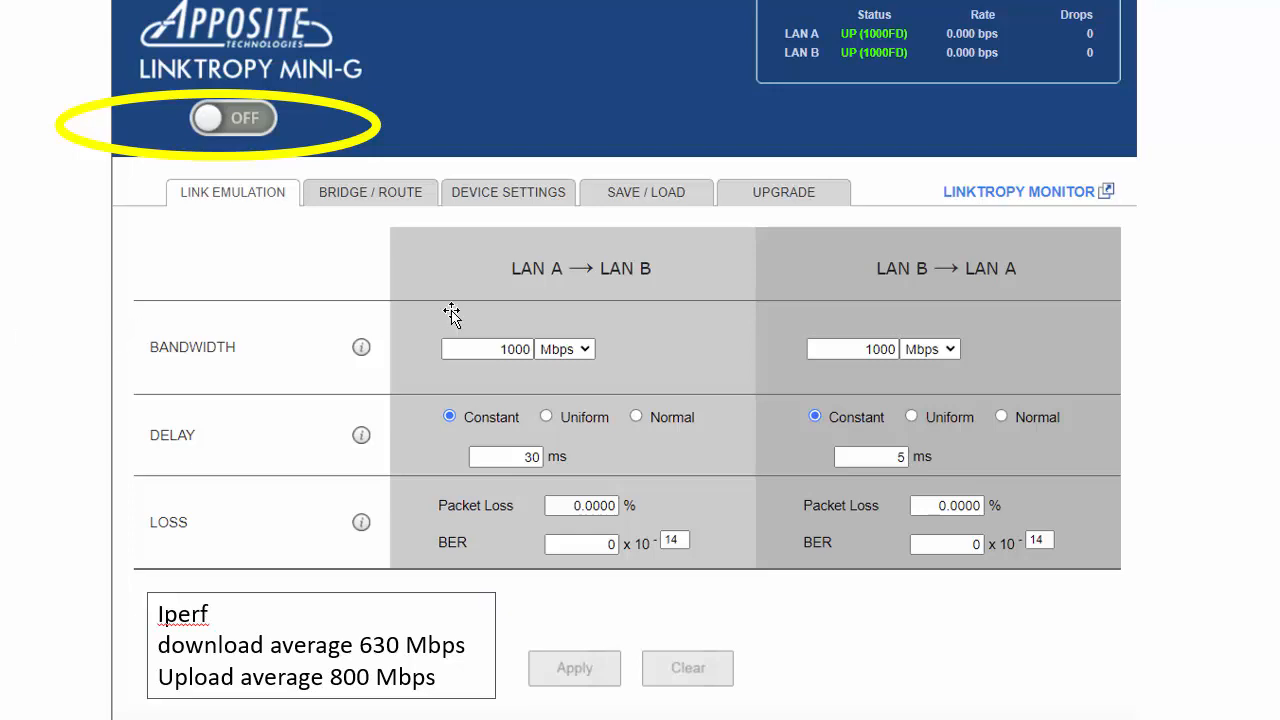
{"action": "mouse_move", "coordinate": [648, 396]}
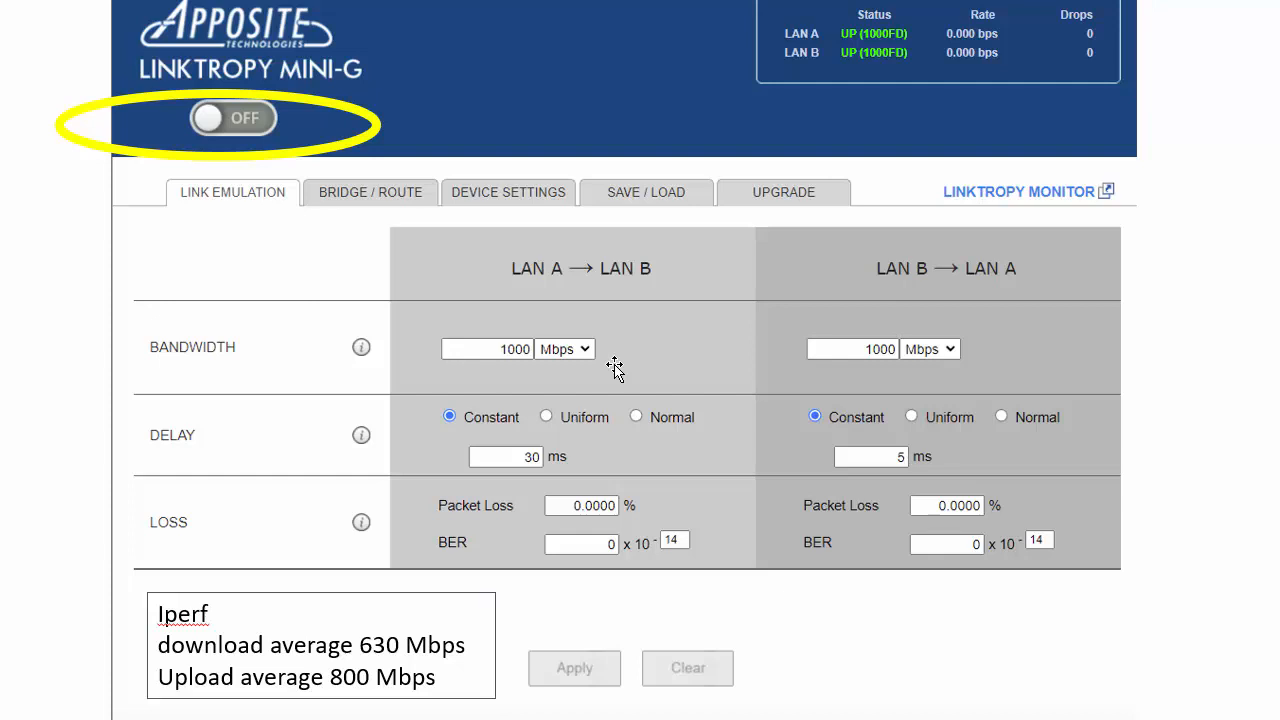
{"action": "mouse_move", "coordinate": [776, 356]}
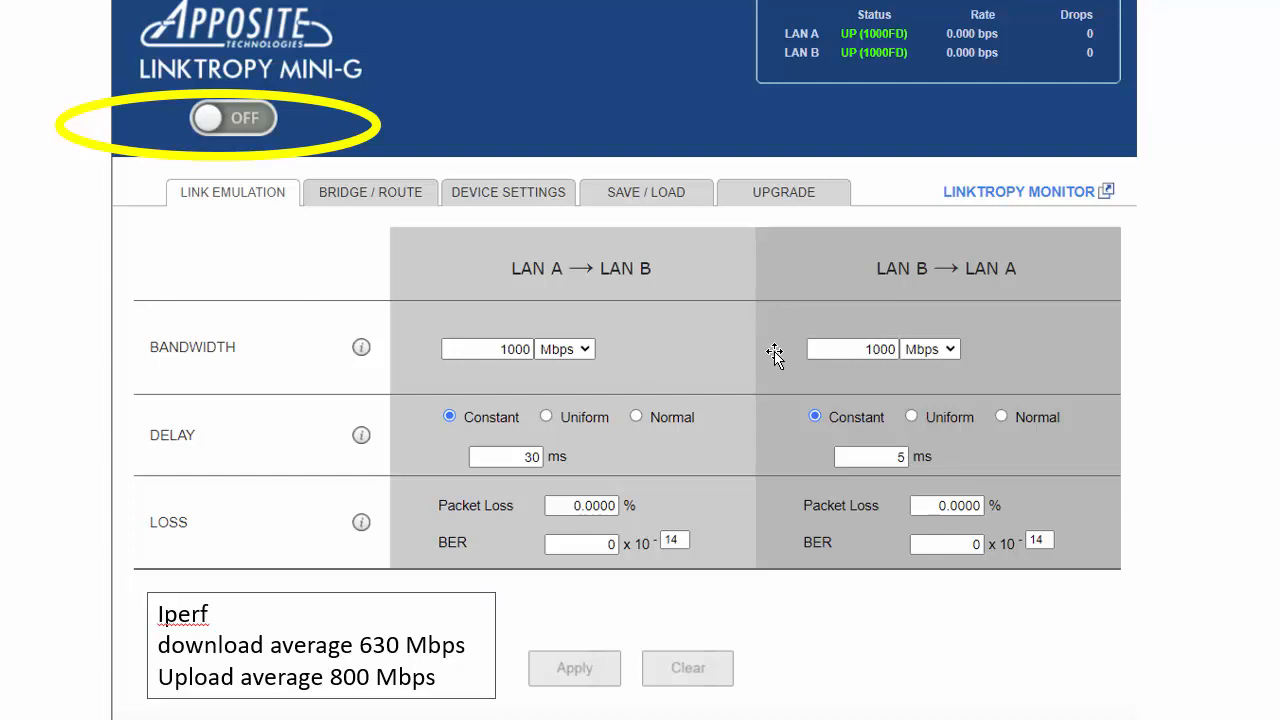